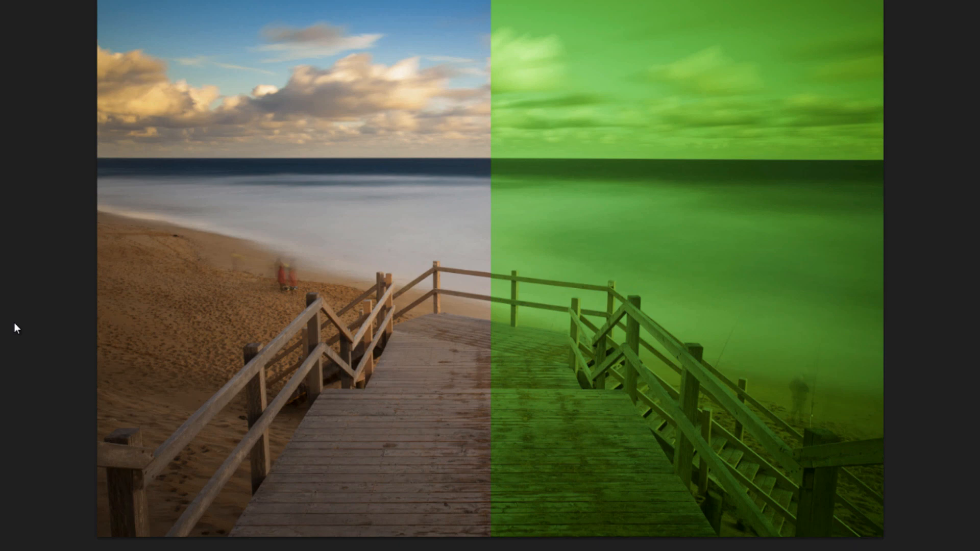
mouse_move(256, 224)
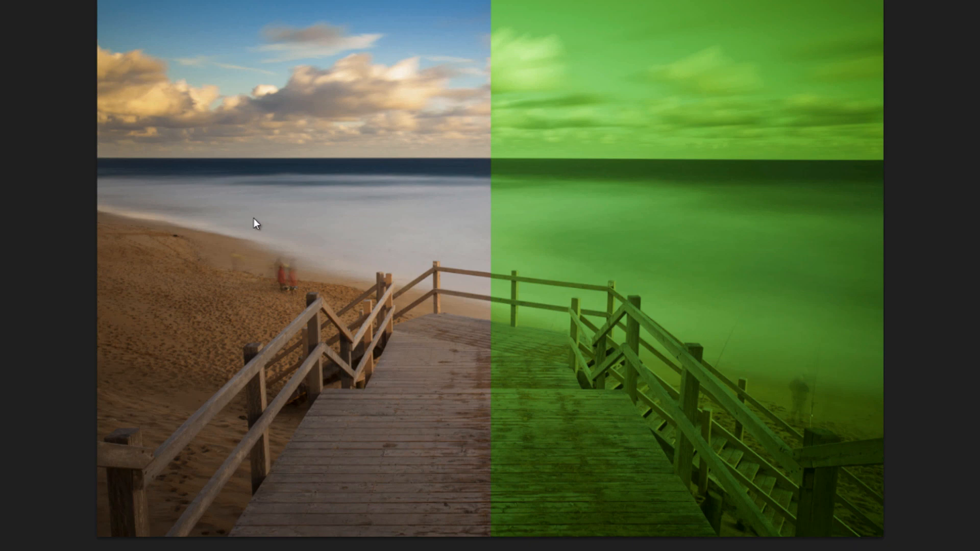
mouse_move(290, 287)
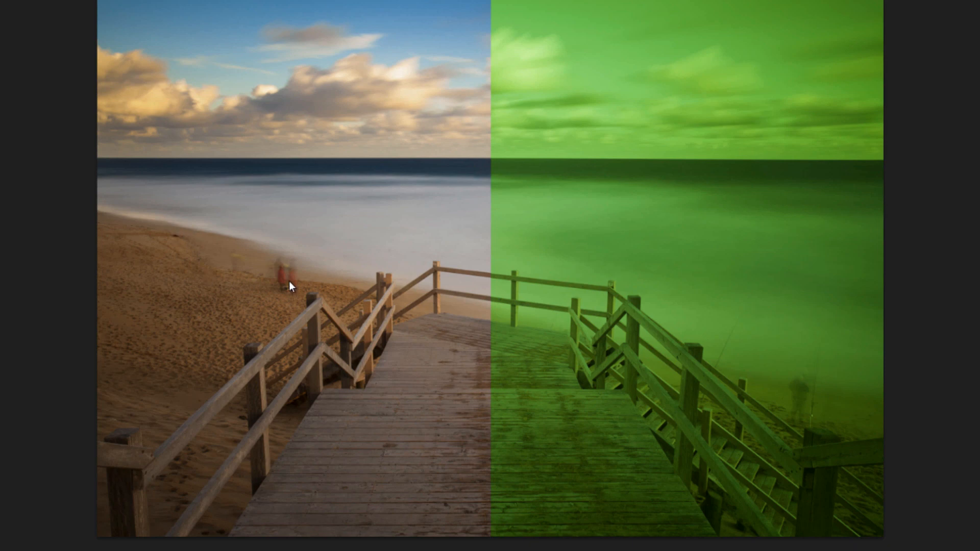
mouse_move(296, 260)
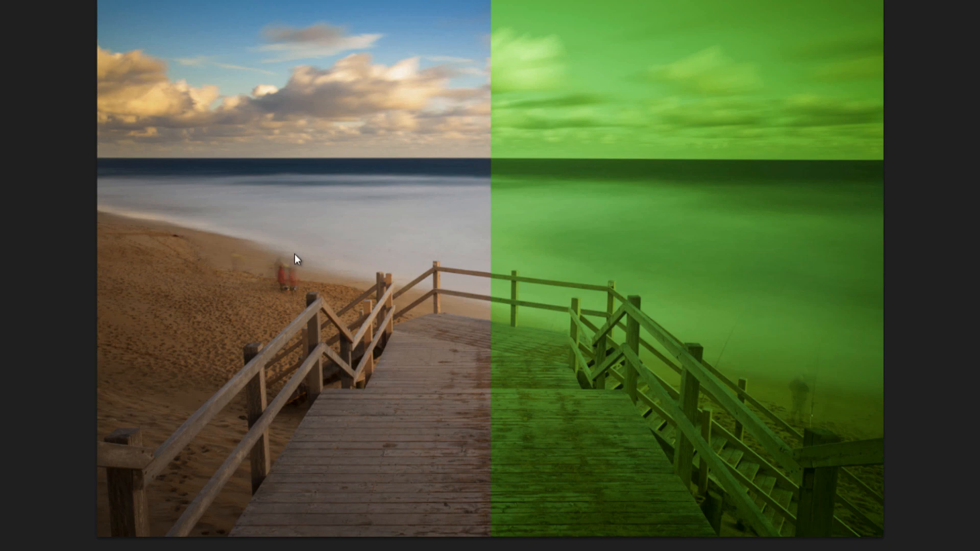
mouse_move(684, 274)
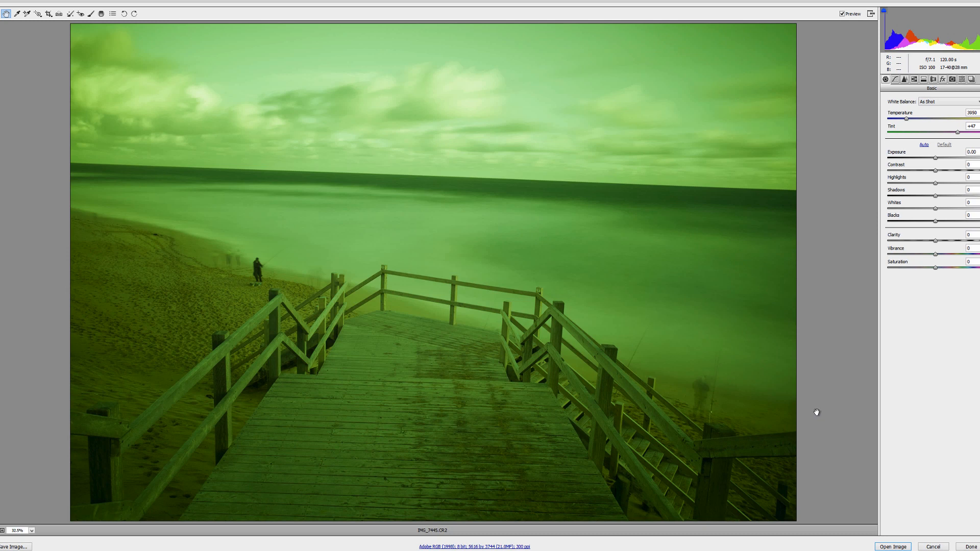
mouse_move(819, 406)
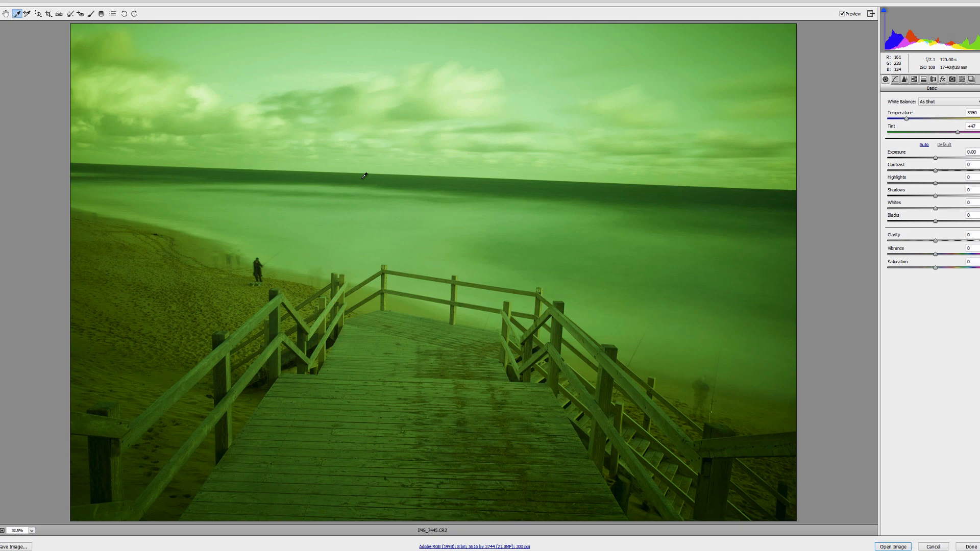
mouse_move(361, 203)
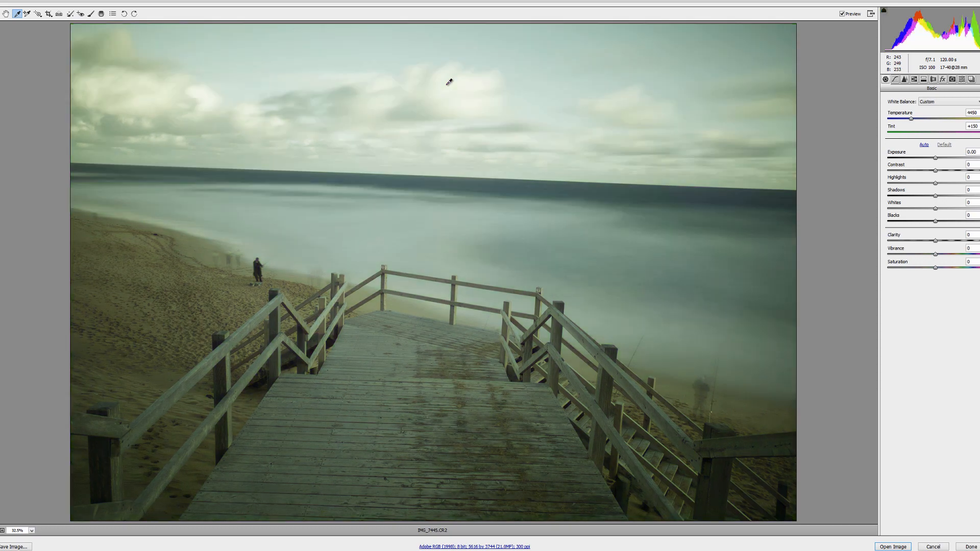
mouse_move(824, 115)
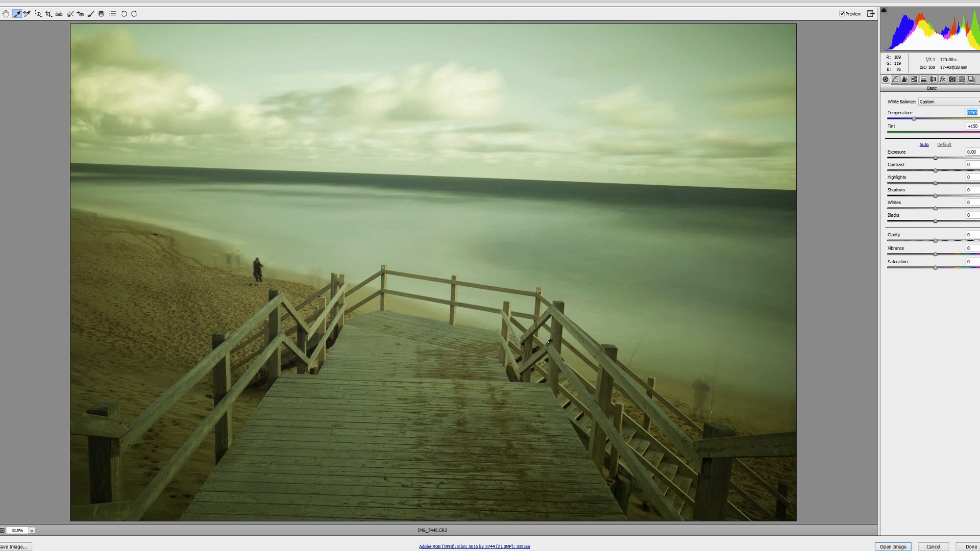
mouse_move(541, 304)
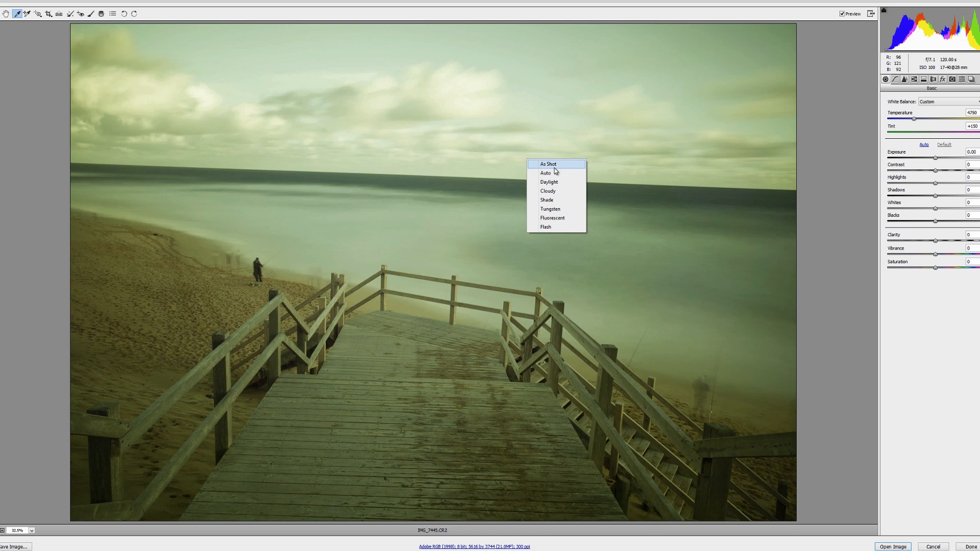
left_click(549, 163)
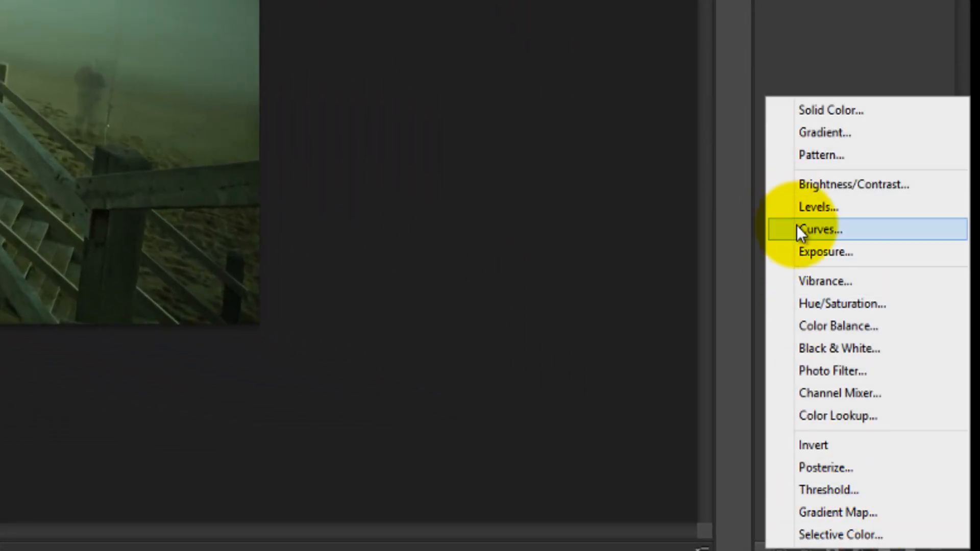
Step: Add a Curves adjustment layer and lower the Green channel midtones to cut the cast
left_click(821, 229)
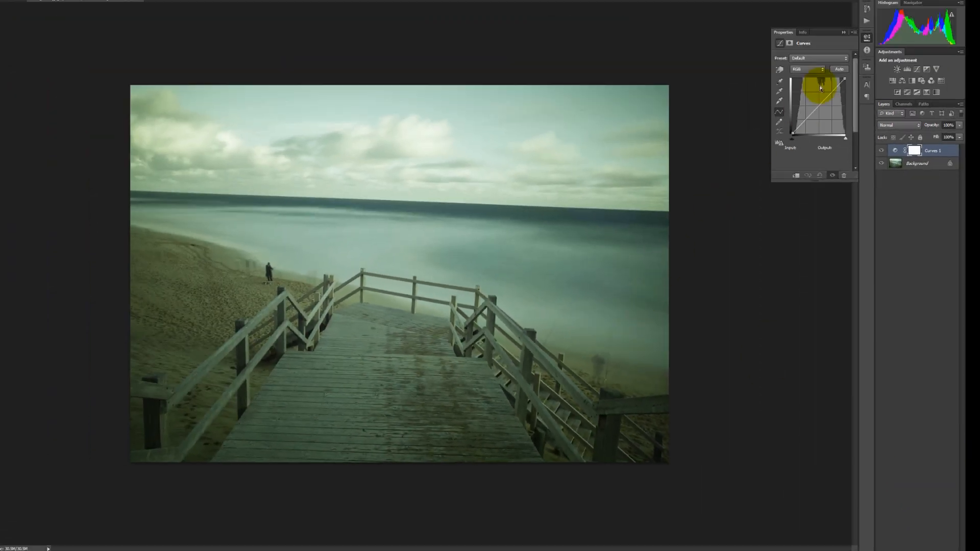
left_click(649, 134)
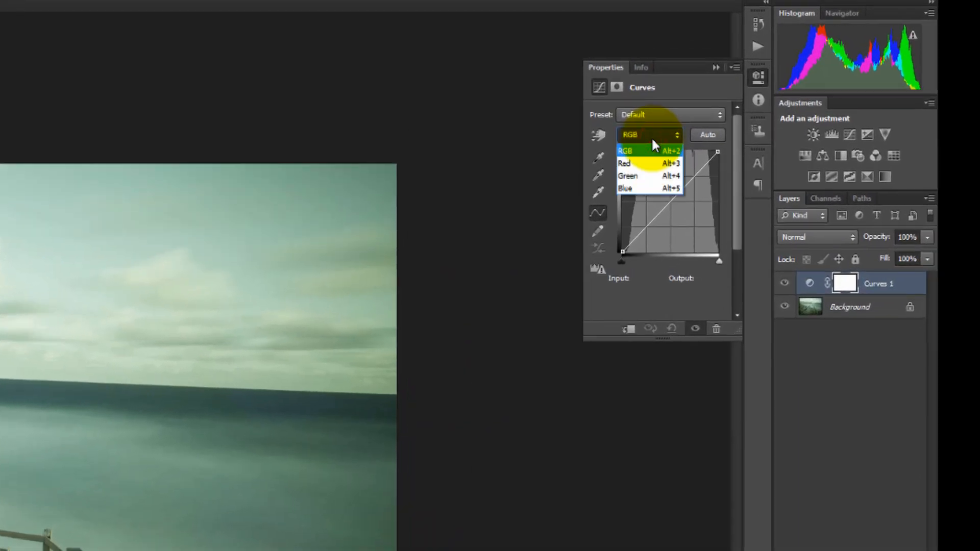
mouse_move(649, 176)
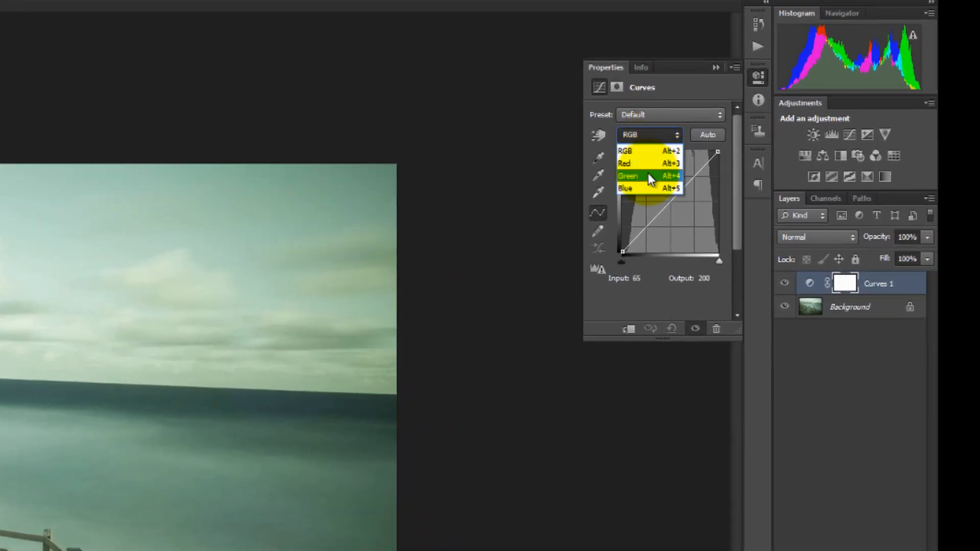
left_click(627, 176)
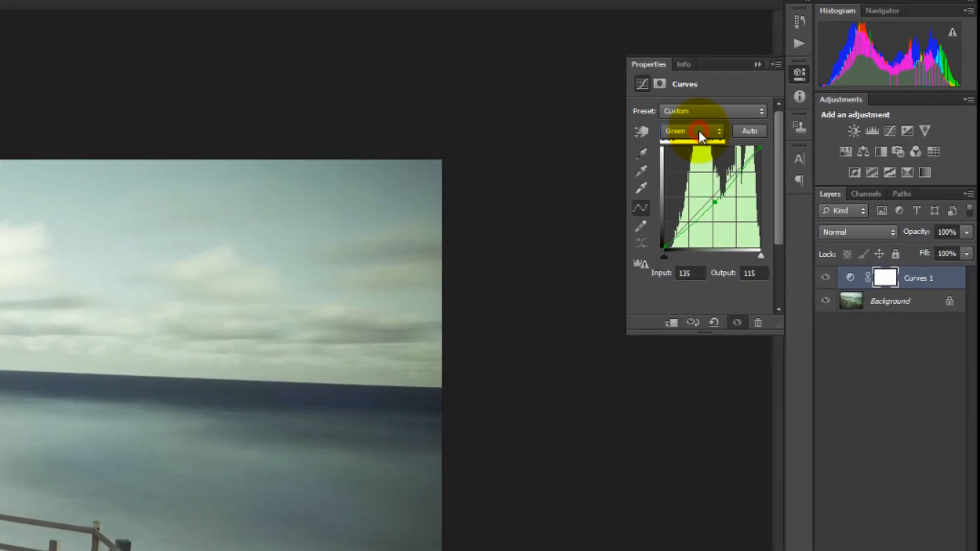
left_click(691, 130)
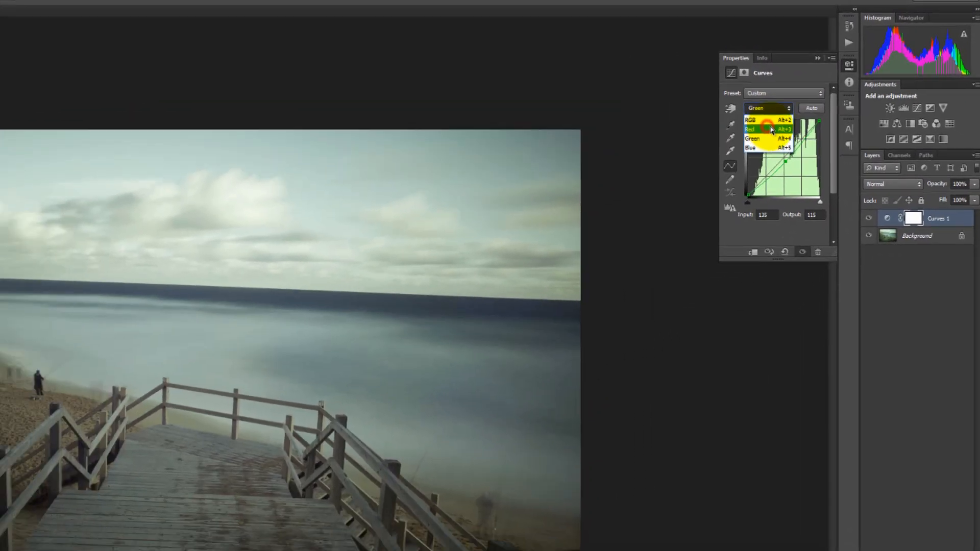